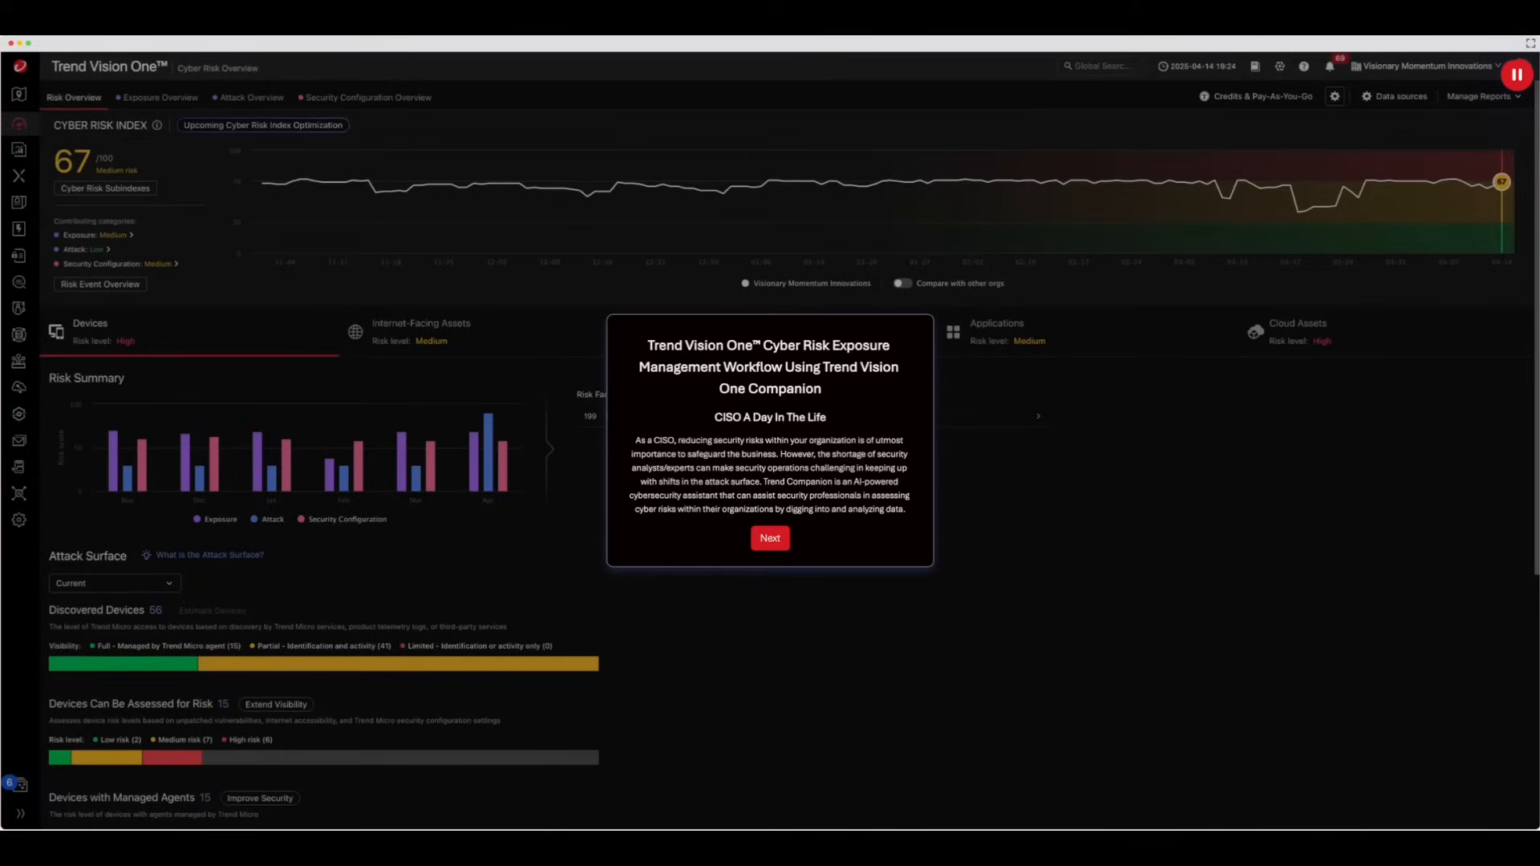
Dismiss the Cyber Risk Exposure Management introduction card to reveal the Cyber Risk Overview
left_click(1515, 73)
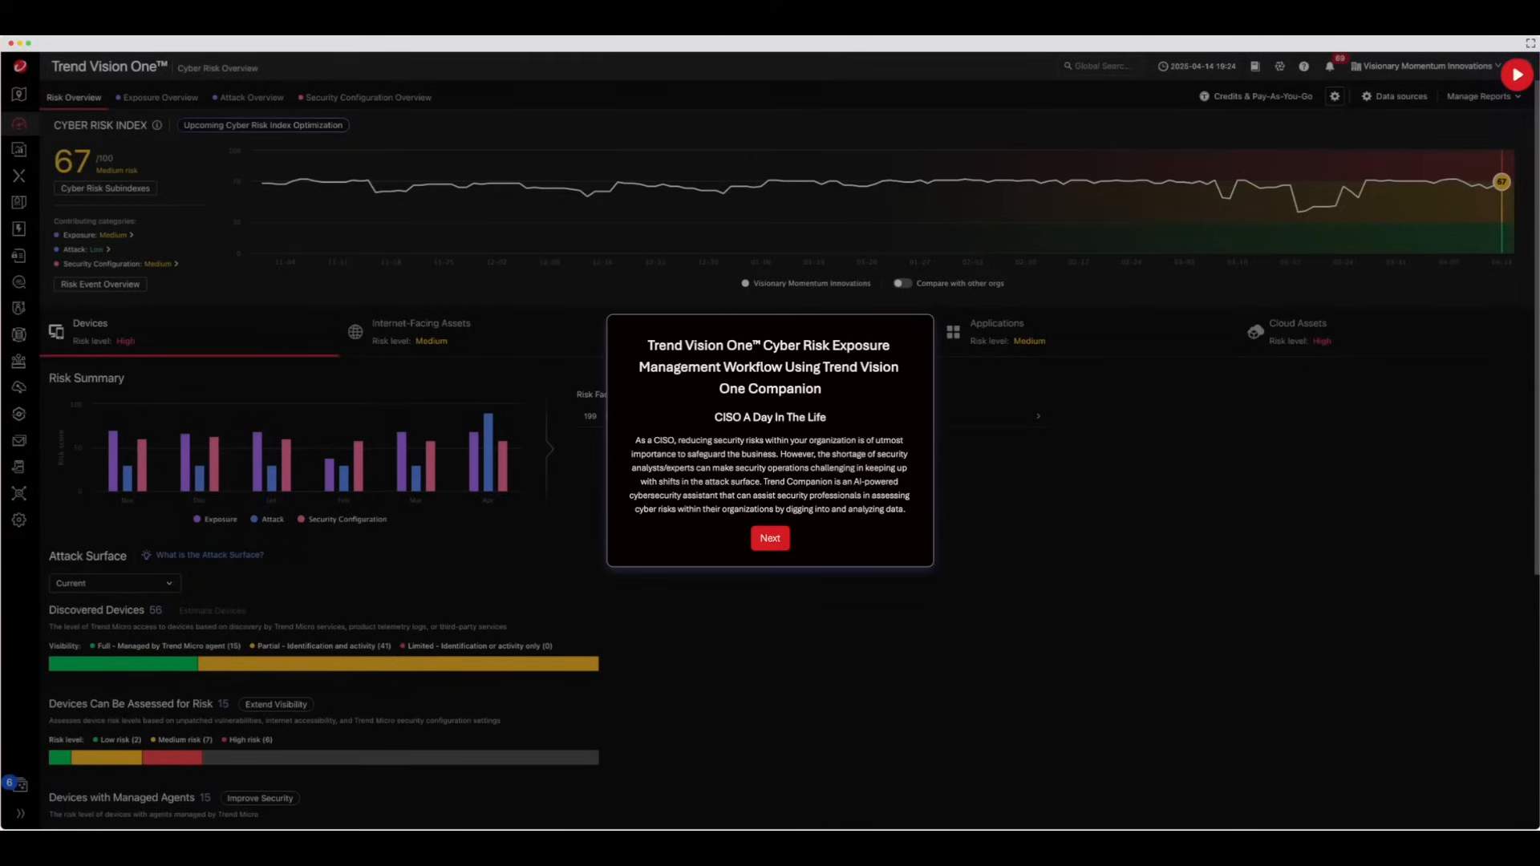
left_click(769, 538)
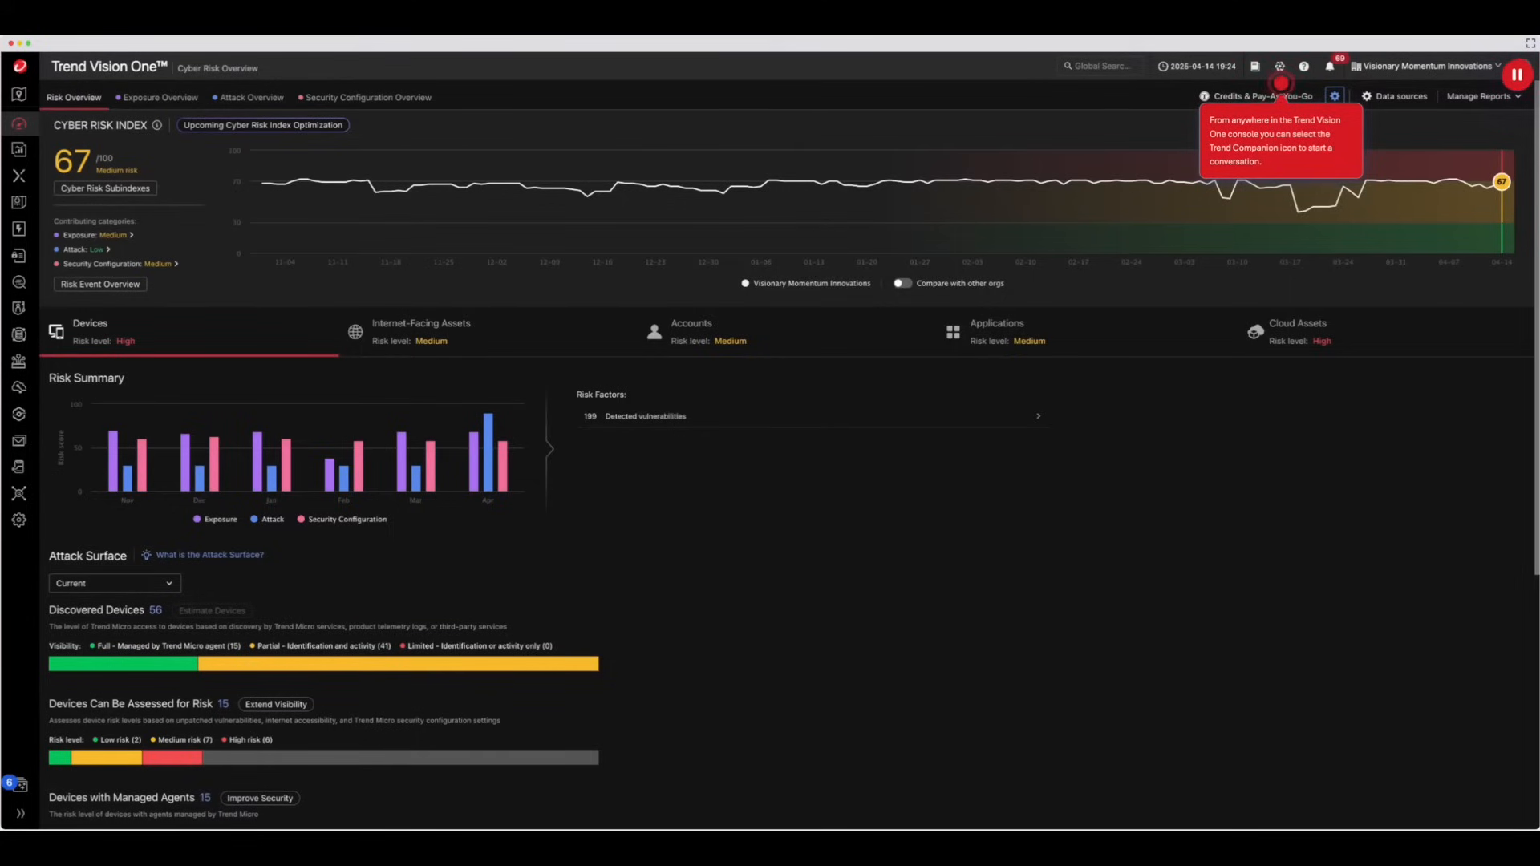
Ask Trend Companion for the top 3 critical risks
left_click(1281, 66)
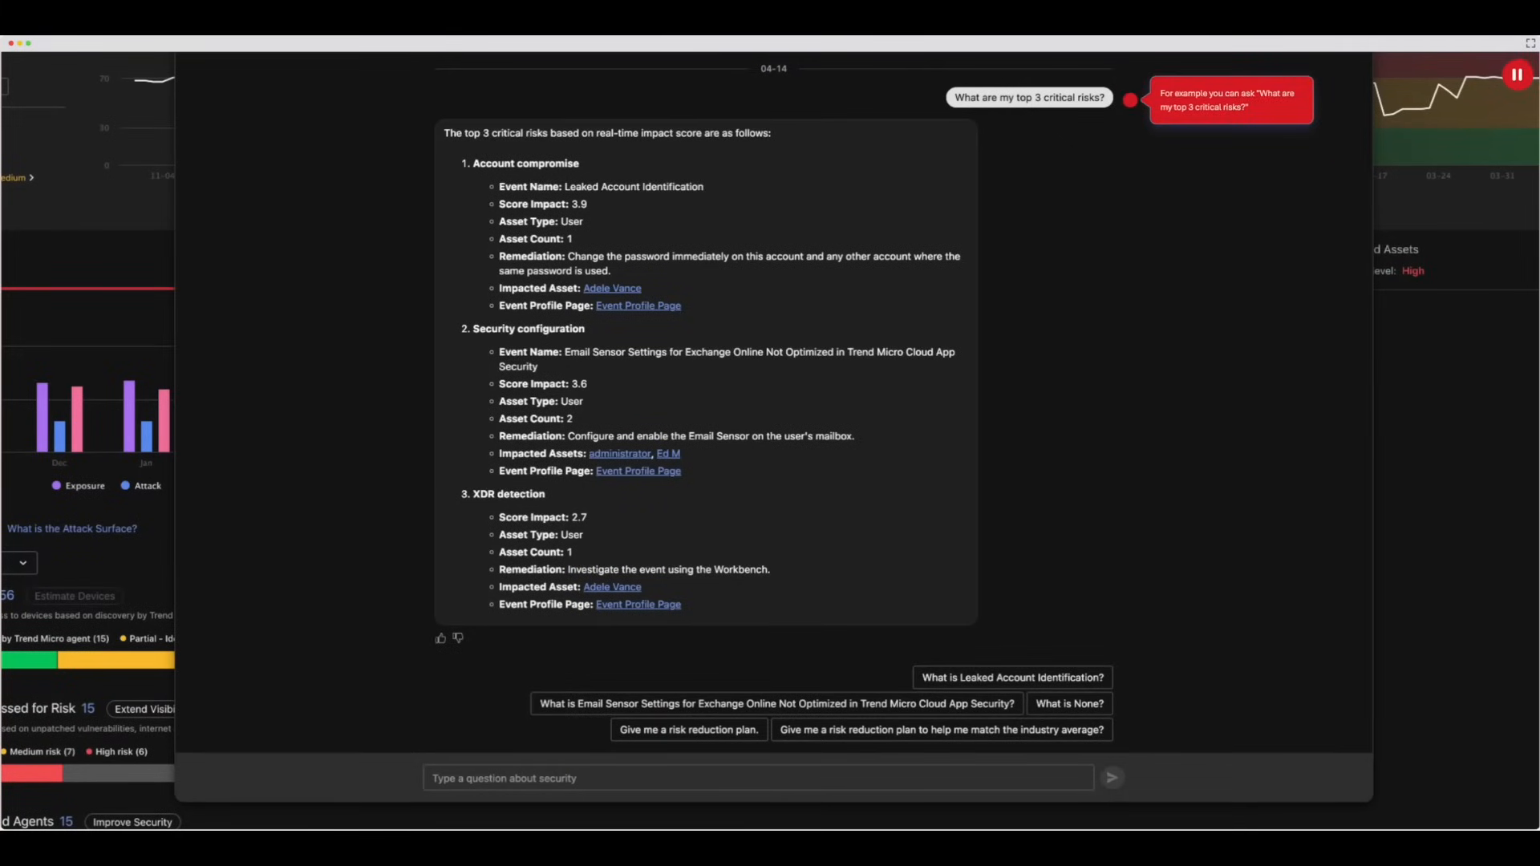
left_click(1515, 75)
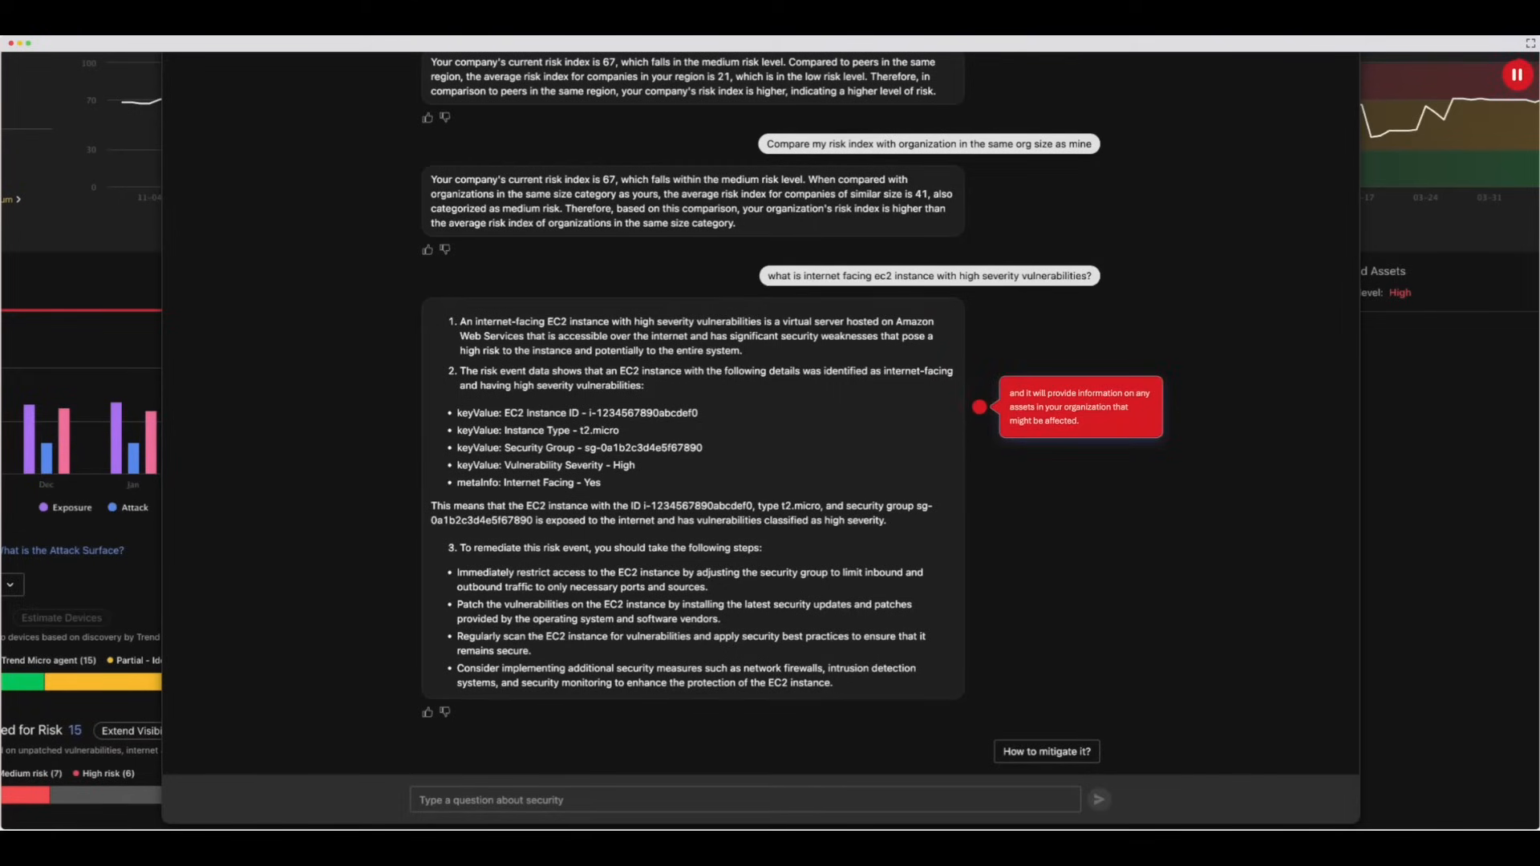
Get Trend Companion's risk reduction plan for internet-facing EC2 instances with high severity vulnerabilities
left_click(1517, 74)
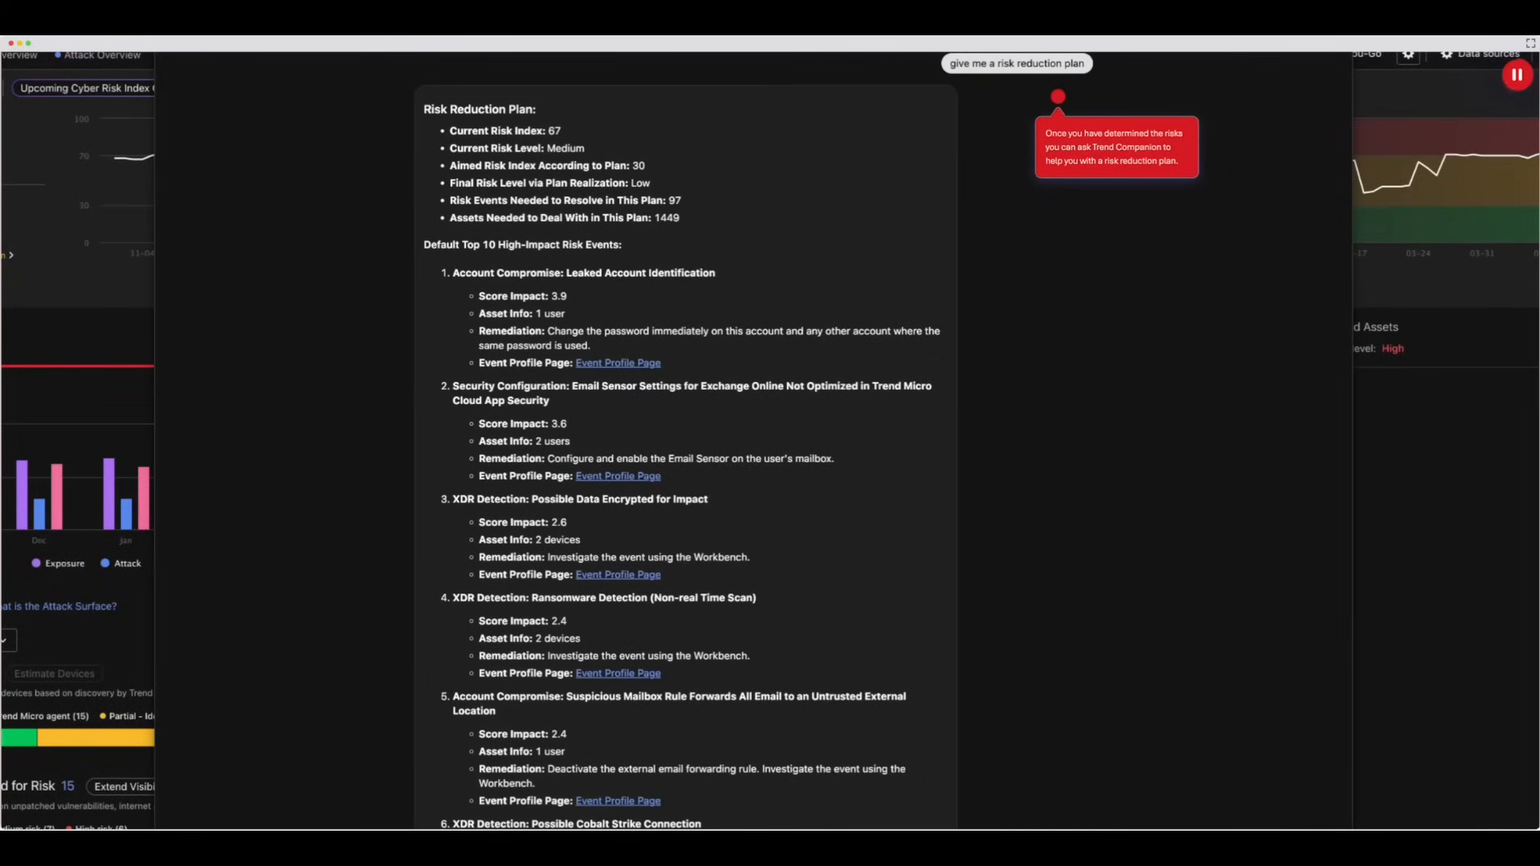
left_click(1515, 75)
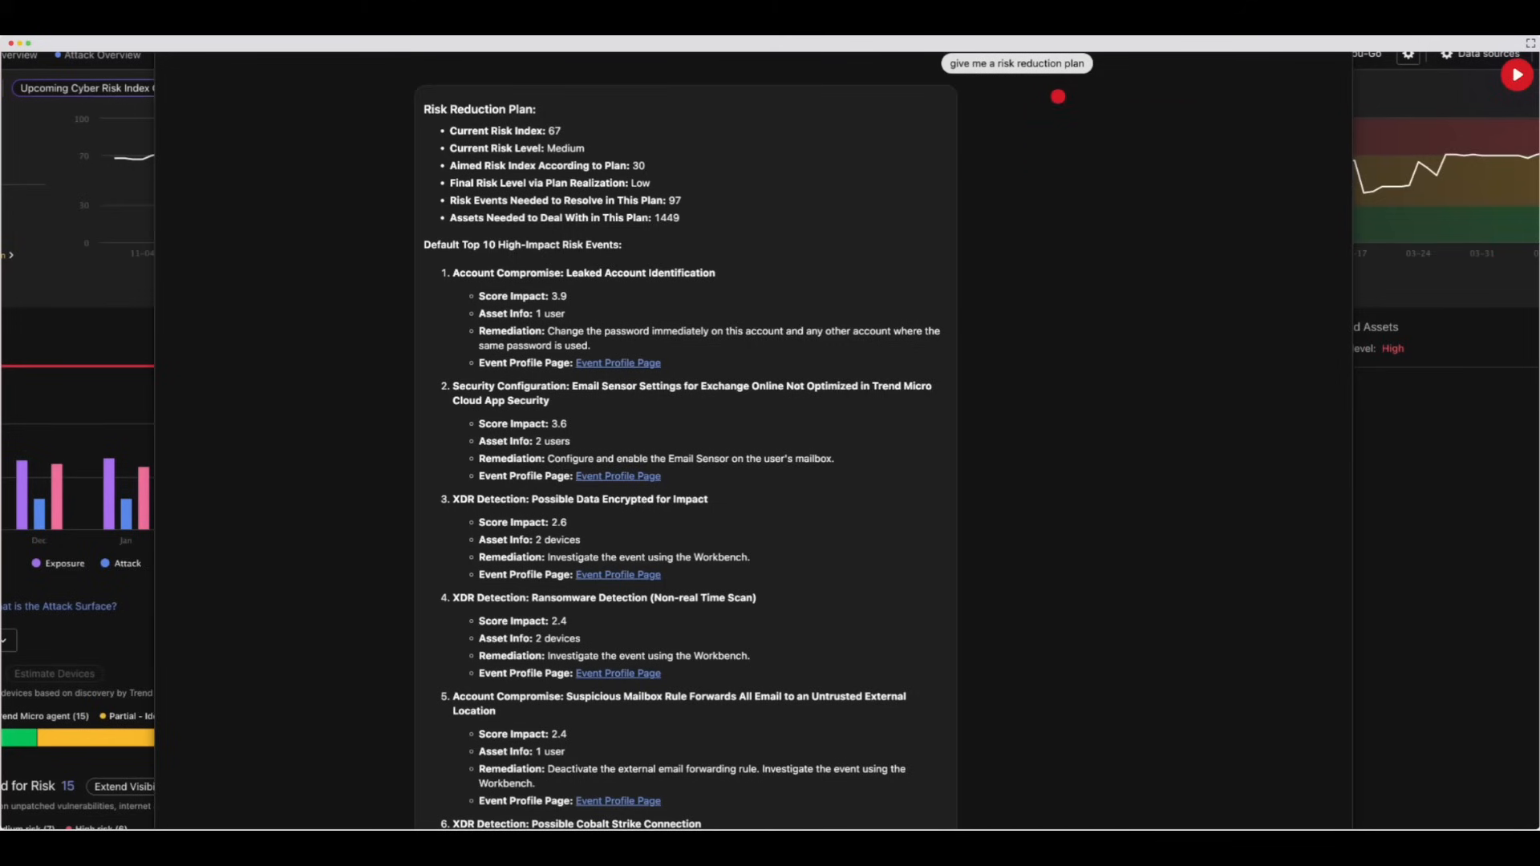
left_click(1516, 74)
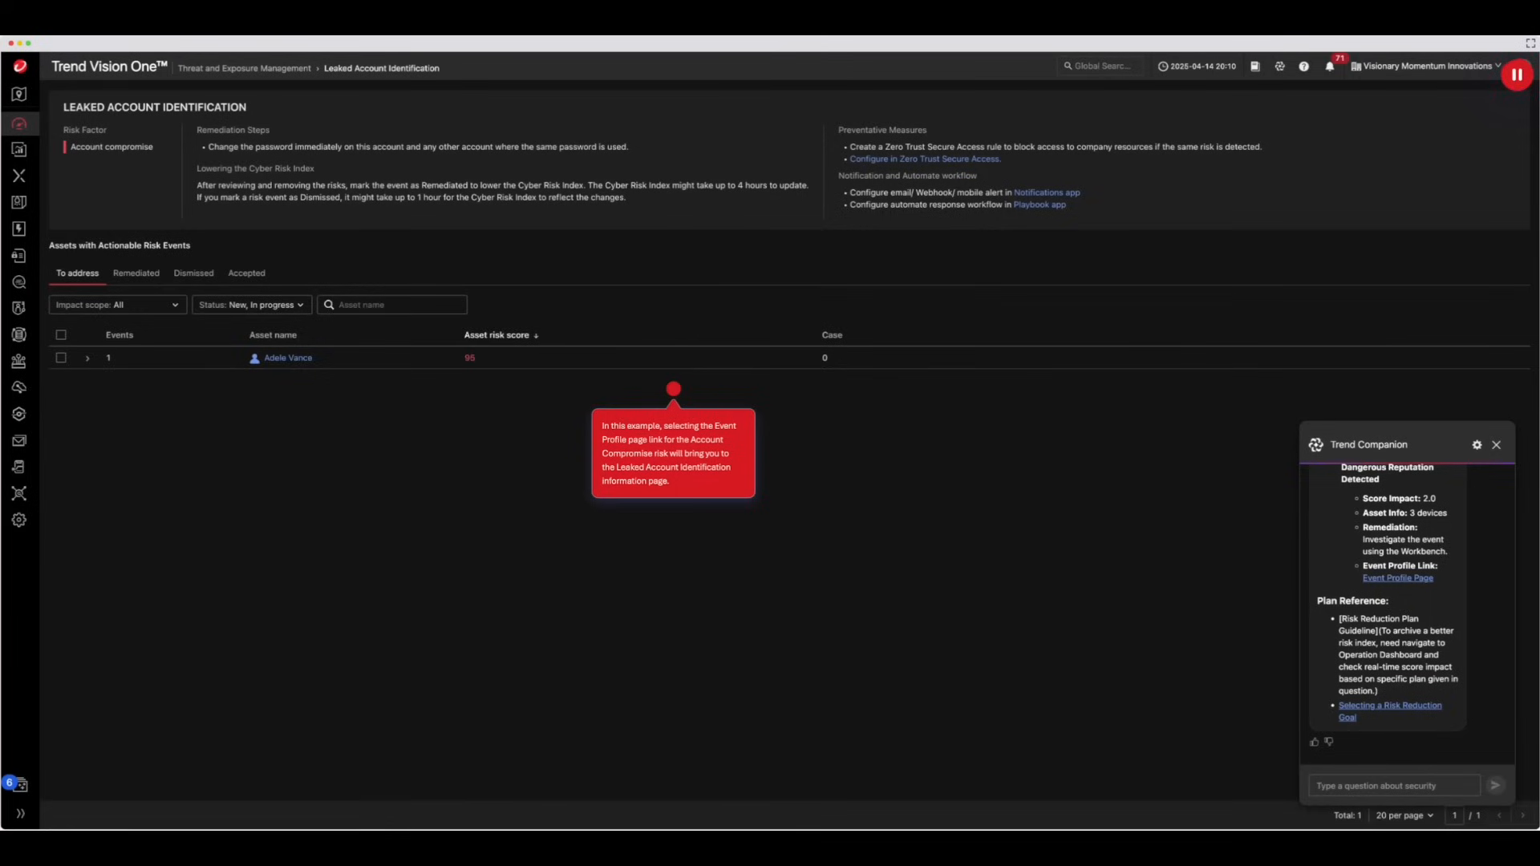
Expand the affected asset's leaked account event to show breach details and recommendation
left_click(87, 358)
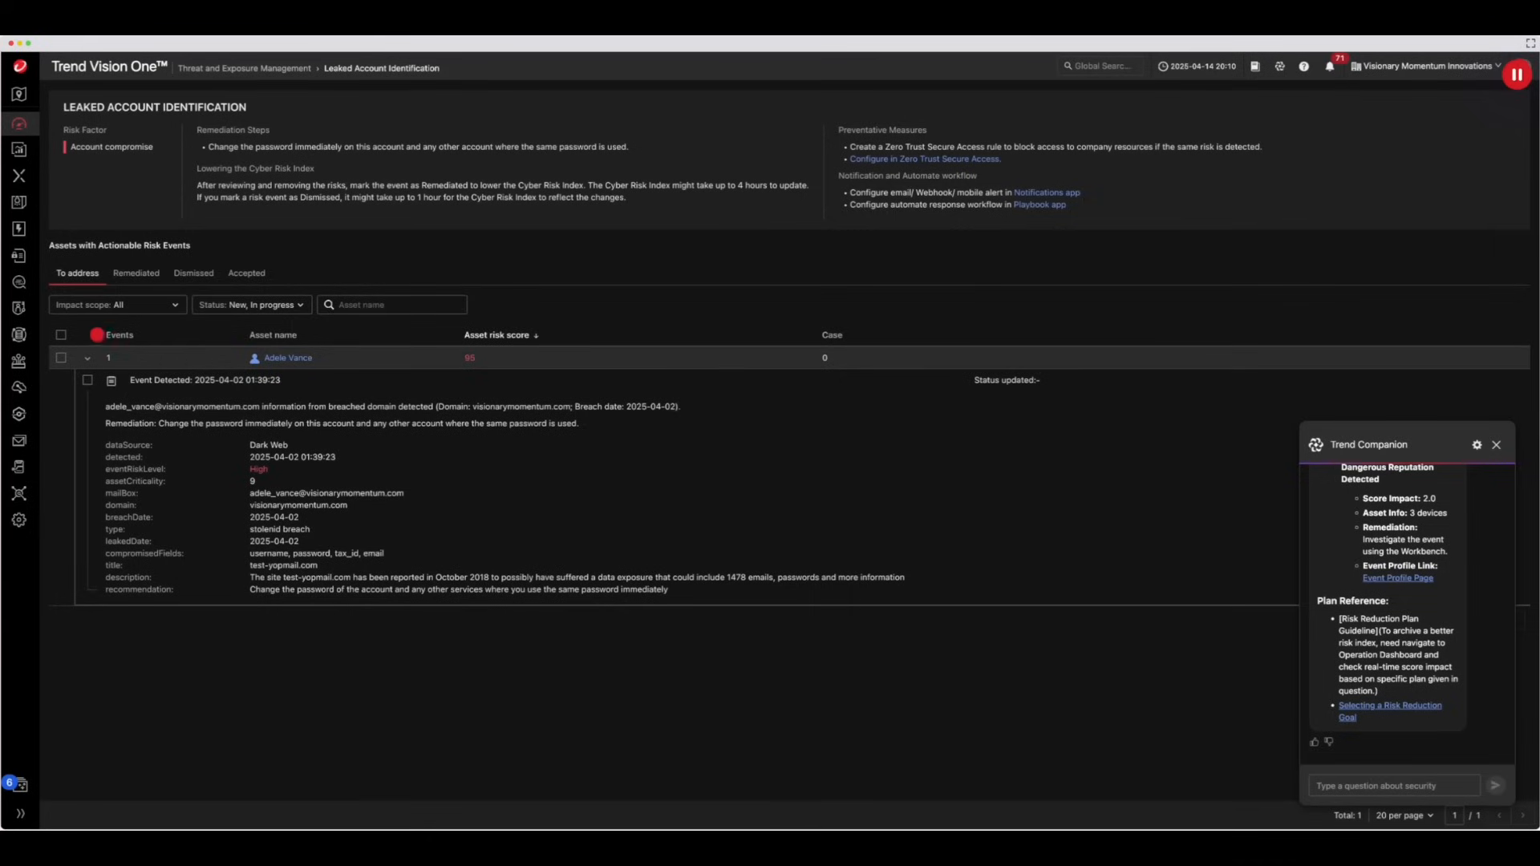